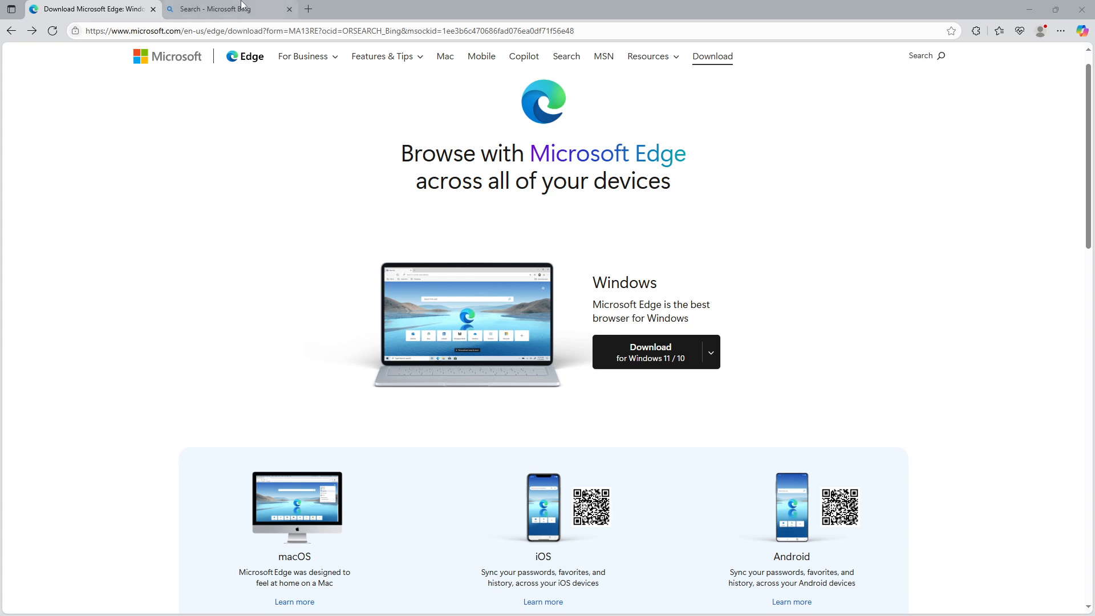
Bring up the Bing home page tab and dismiss the address bar suggestions.
{"action": "left_click", "coordinate": [230, 10]}
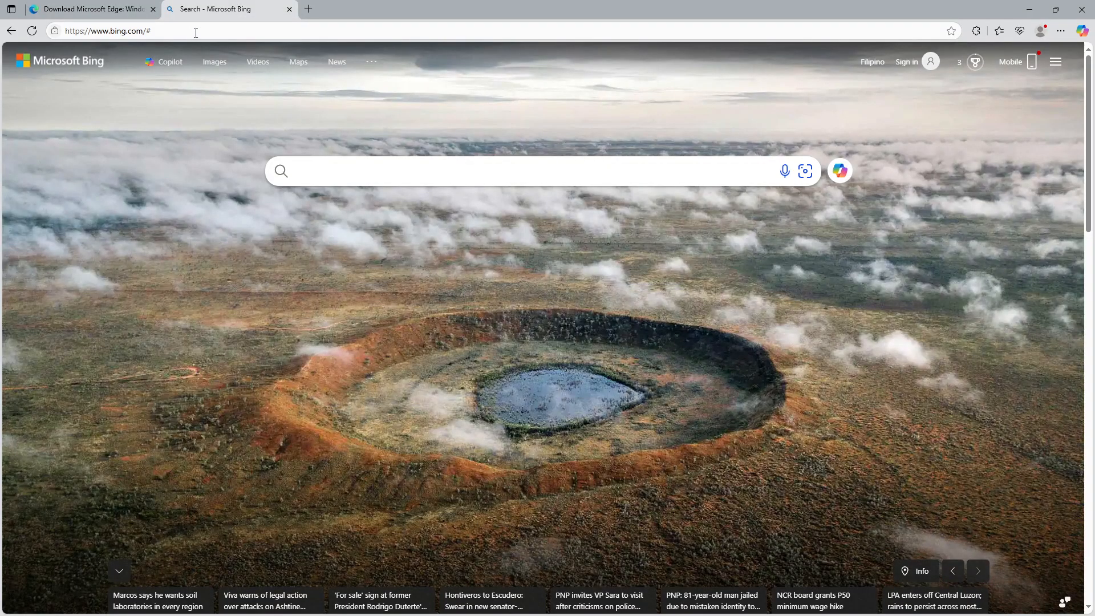
{"action": "left_click", "coordinate": [139, 31]}
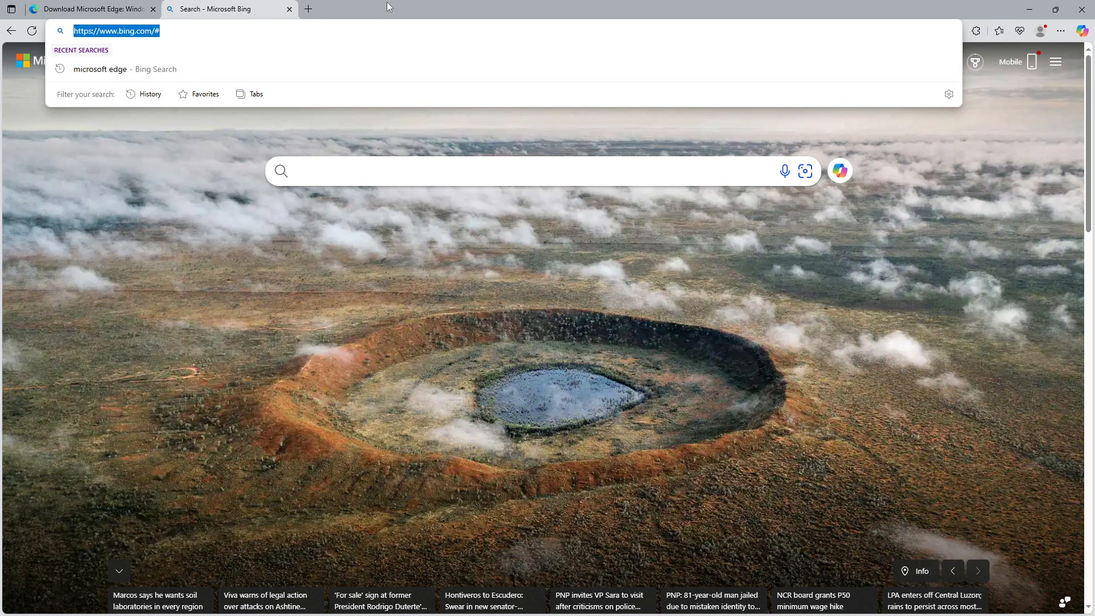
{"action": "left_click", "coordinate": [225, 210]}
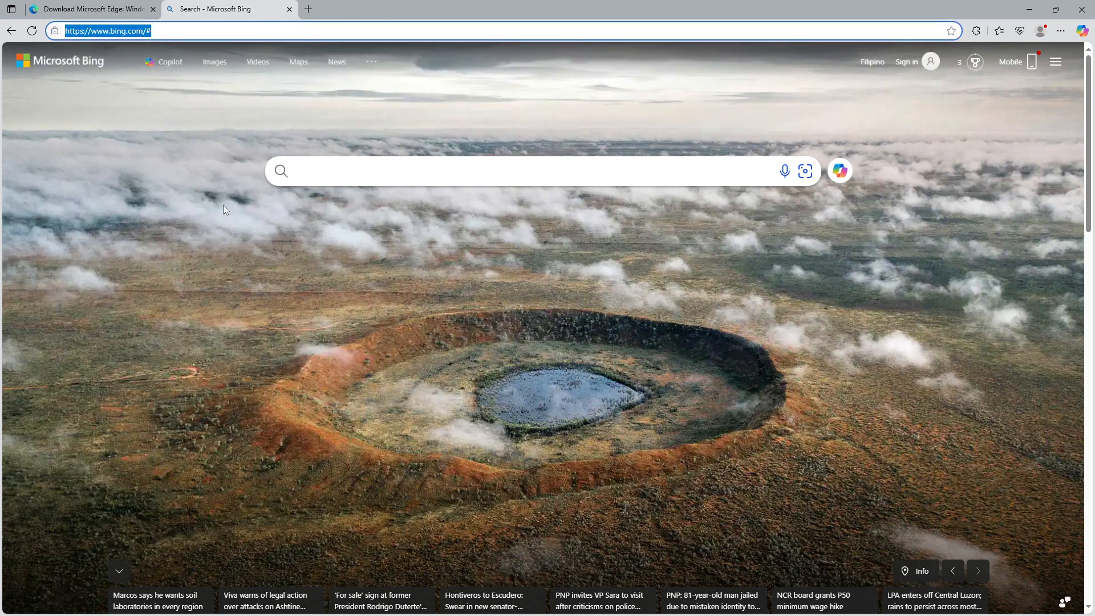
{"action": "mouse_move", "coordinate": [1050, 74]}
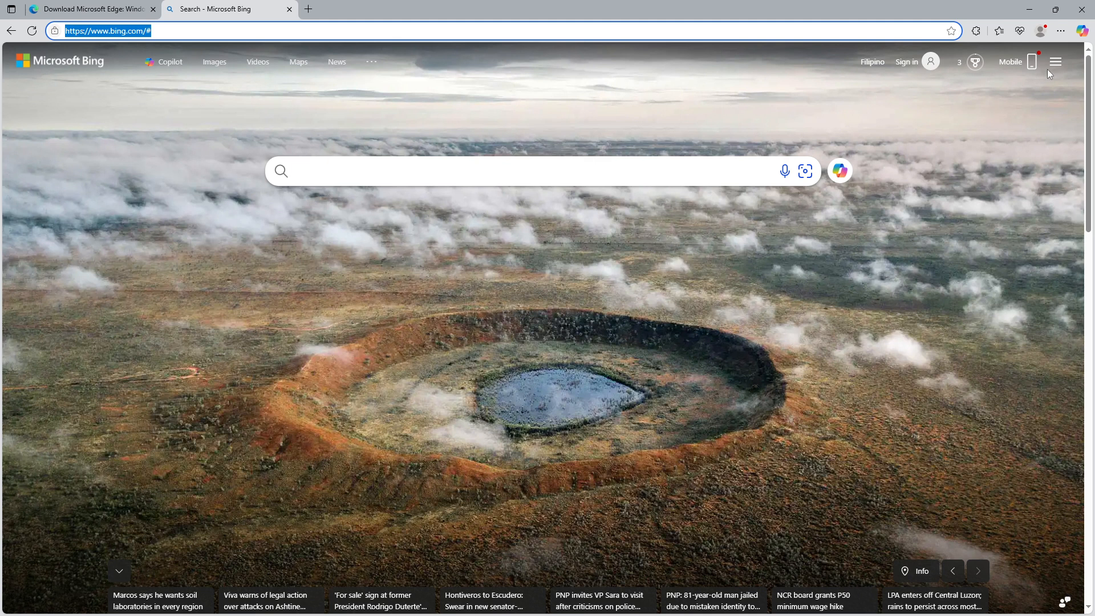
{"action": "mouse_move", "coordinate": [1056, 62]}
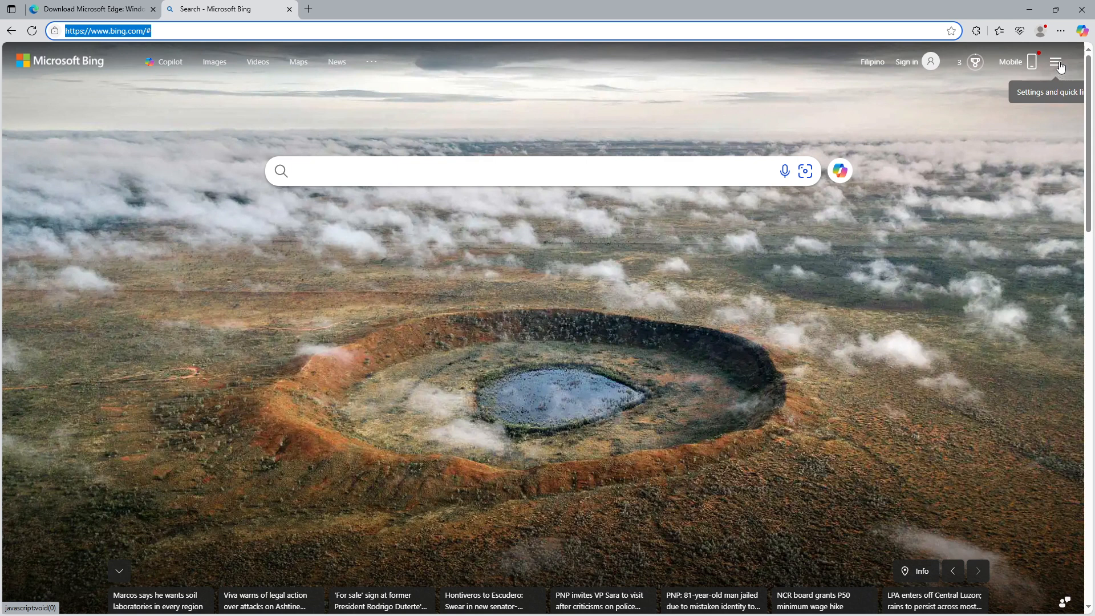
Reach the SafeSearch settings from Bing's 'Settings and quick links' menu.
{"action": "left_click", "coordinate": [1056, 61]}
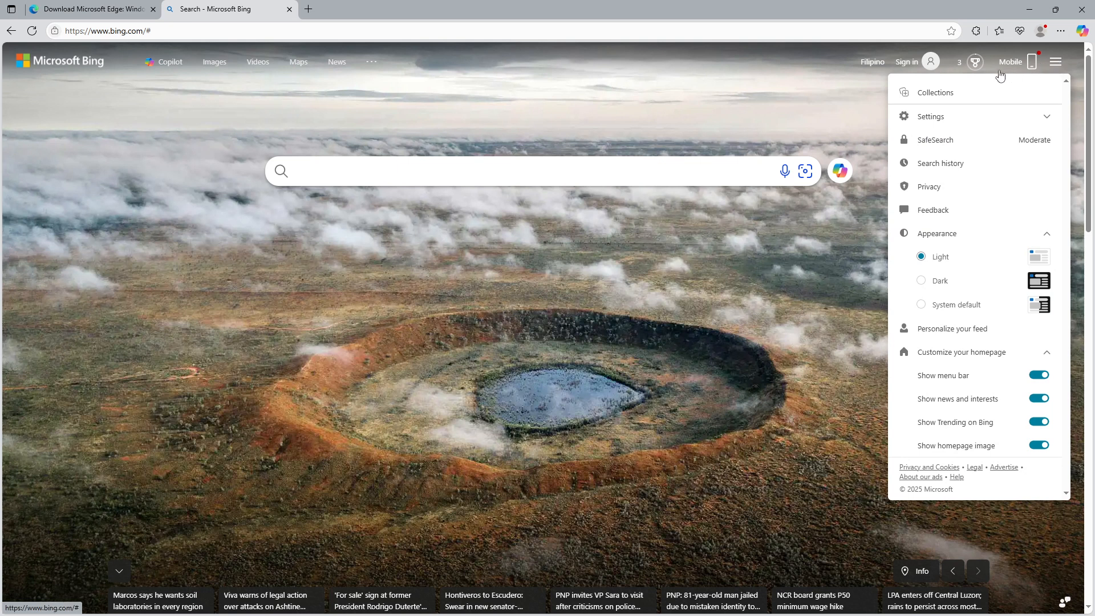
{"action": "mouse_move", "coordinate": [942, 139]}
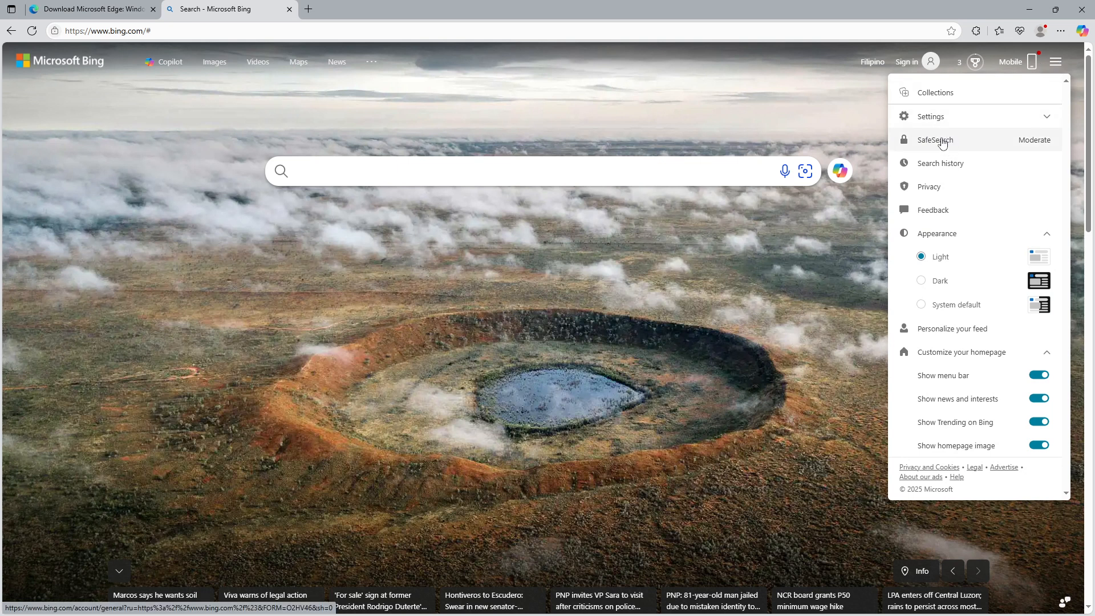
{"action": "mouse_move", "coordinate": [960, 144]}
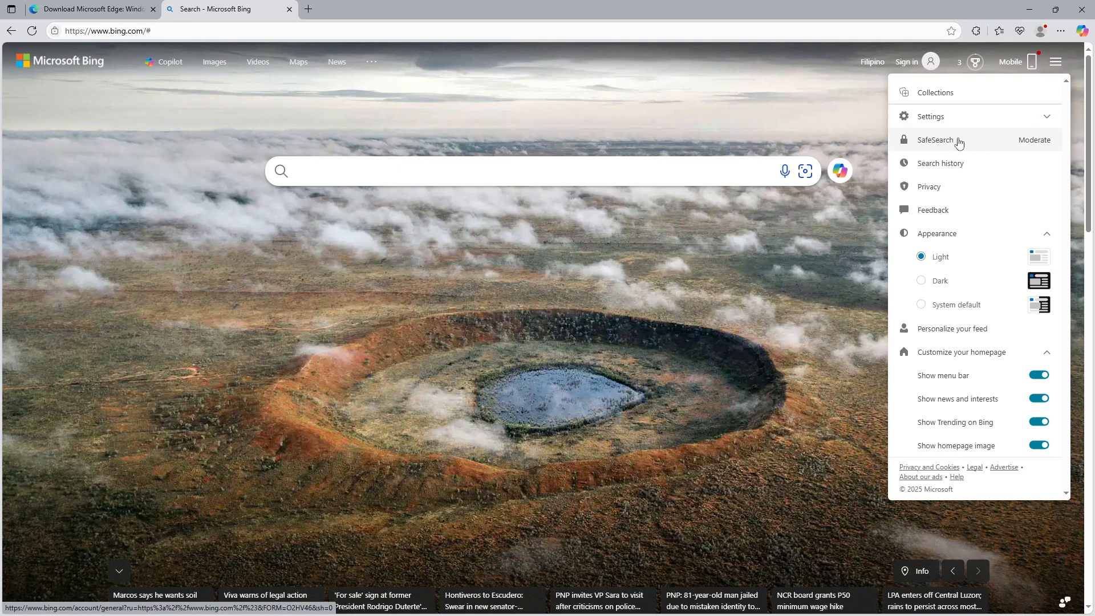
{"action": "left_click", "coordinate": [938, 139]}
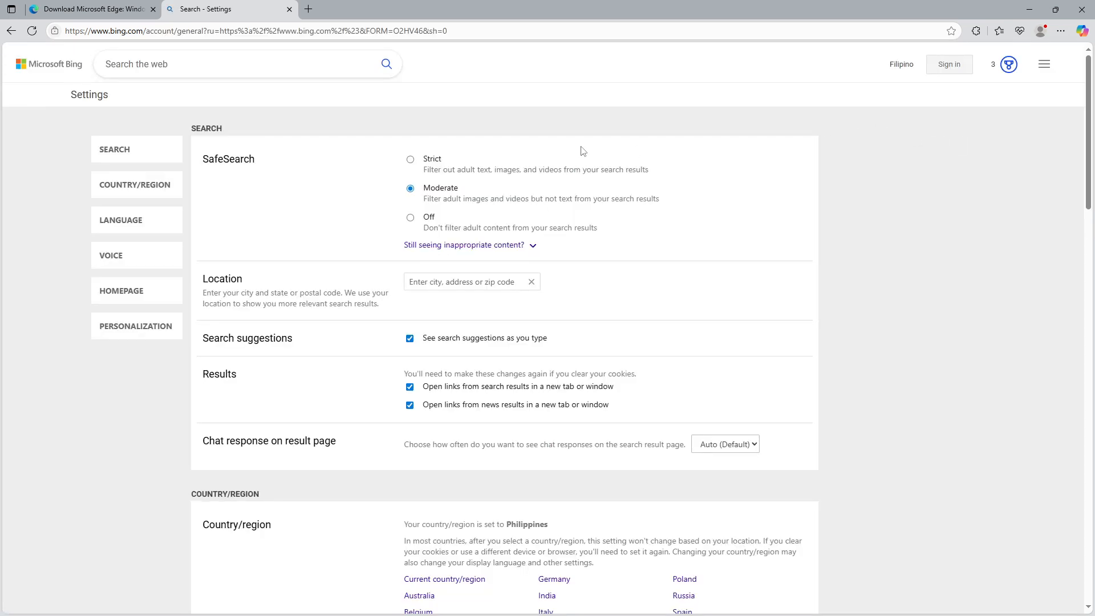
{"action": "mouse_move", "coordinate": [411, 189]}
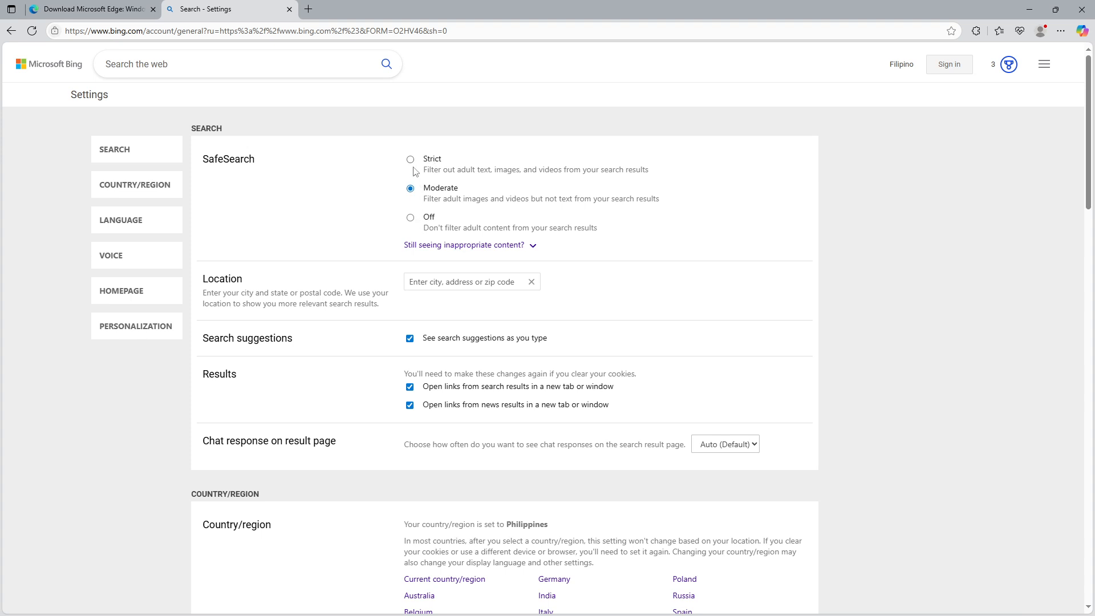
Try SafeSearch at Strict, then Moderate, leaving it on Off without saving.
{"action": "left_click", "coordinate": [410, 158]}
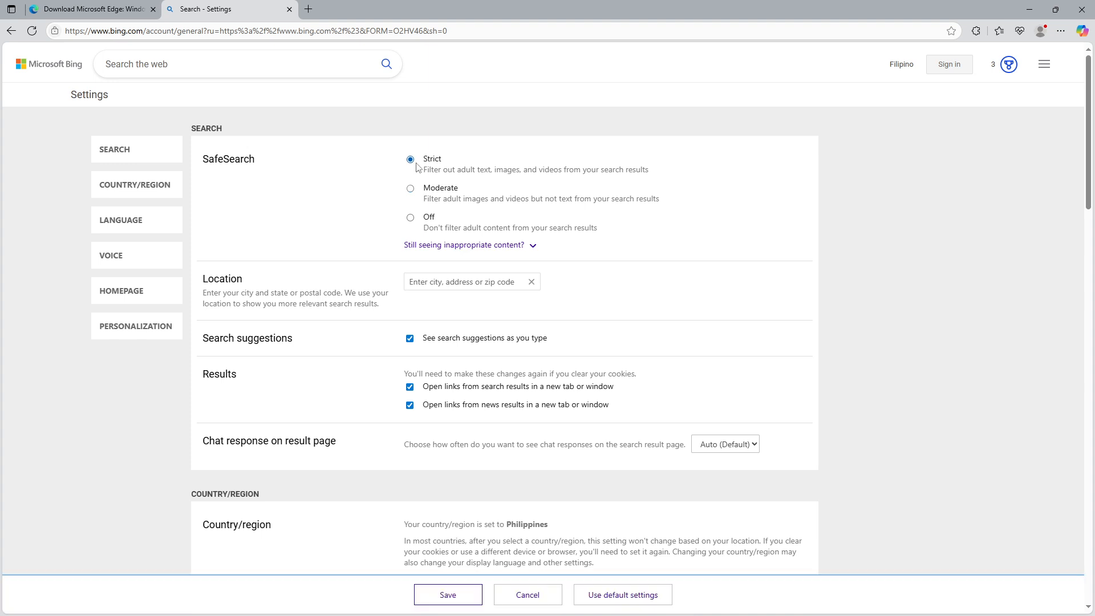
{"action": "mouse_move", "coordinate": [438, 173]}
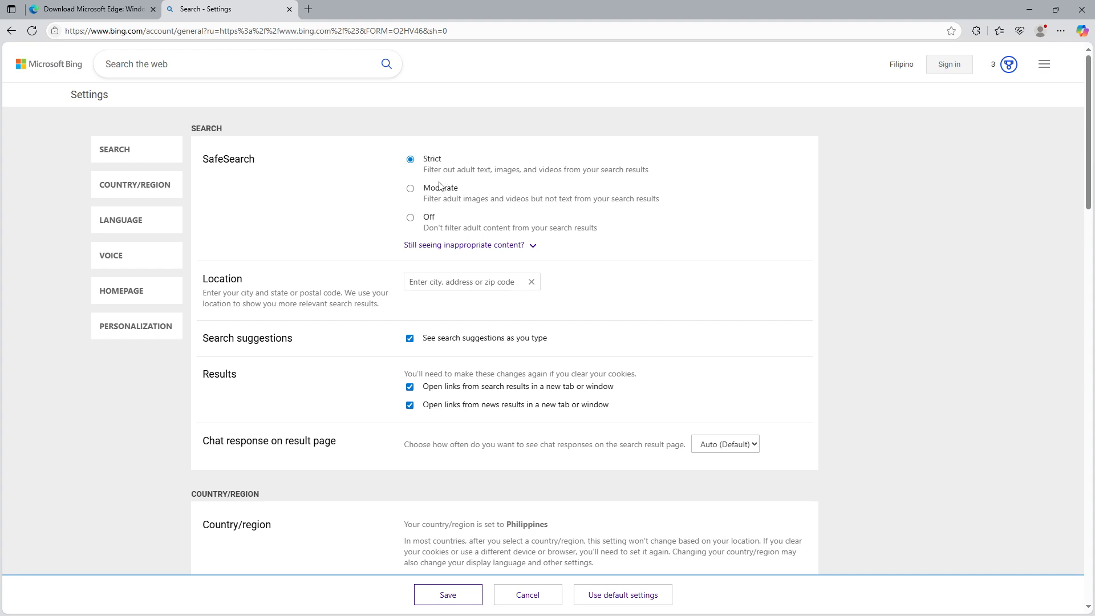
{"action": "left_click", "coordinate": [409, 188]}
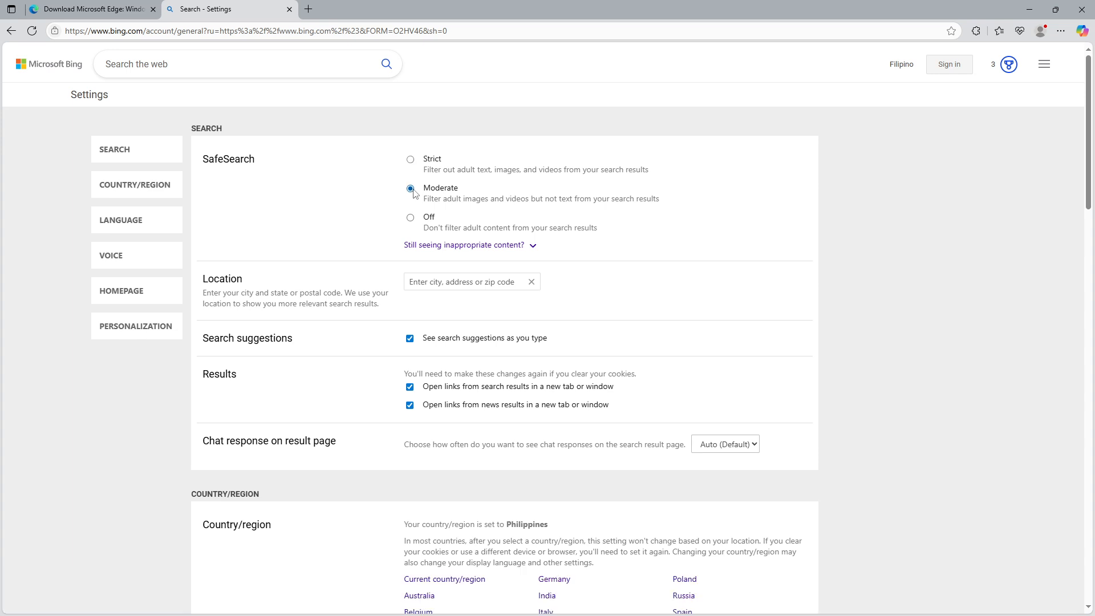
{"action": "mouse_move", "coordinate": [490, 208]}
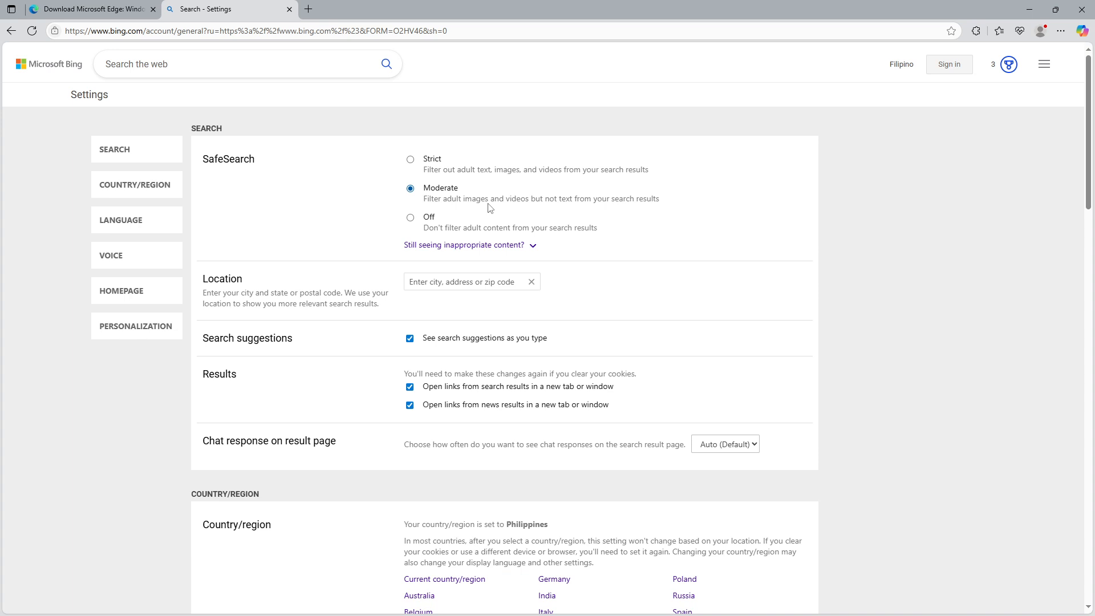
{"action": "mouse_move", "coordinate": [447, 210]}
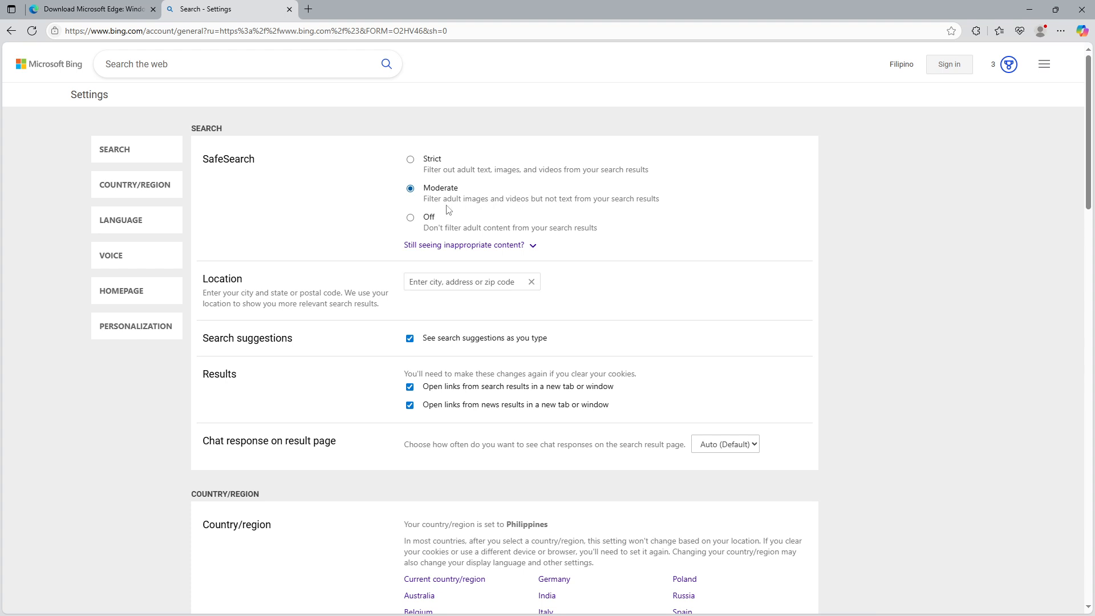
{"action": "left_click", "coordinate": [410, 217]}
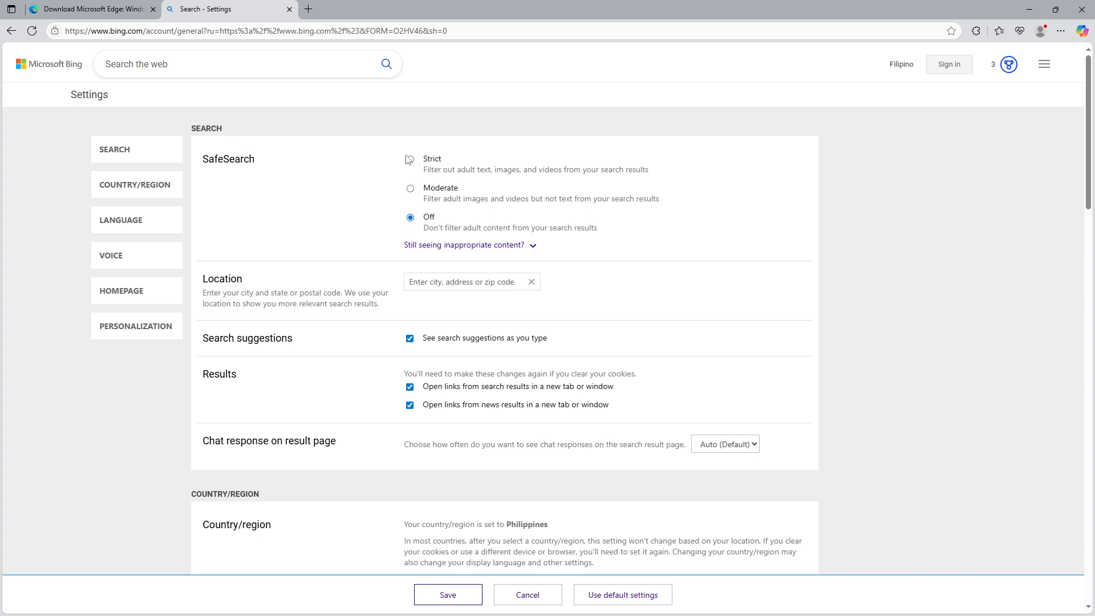
Set SafeSearch to Strict and save the setting.
{"action": "left_click", "coordinate": [410, 160]}
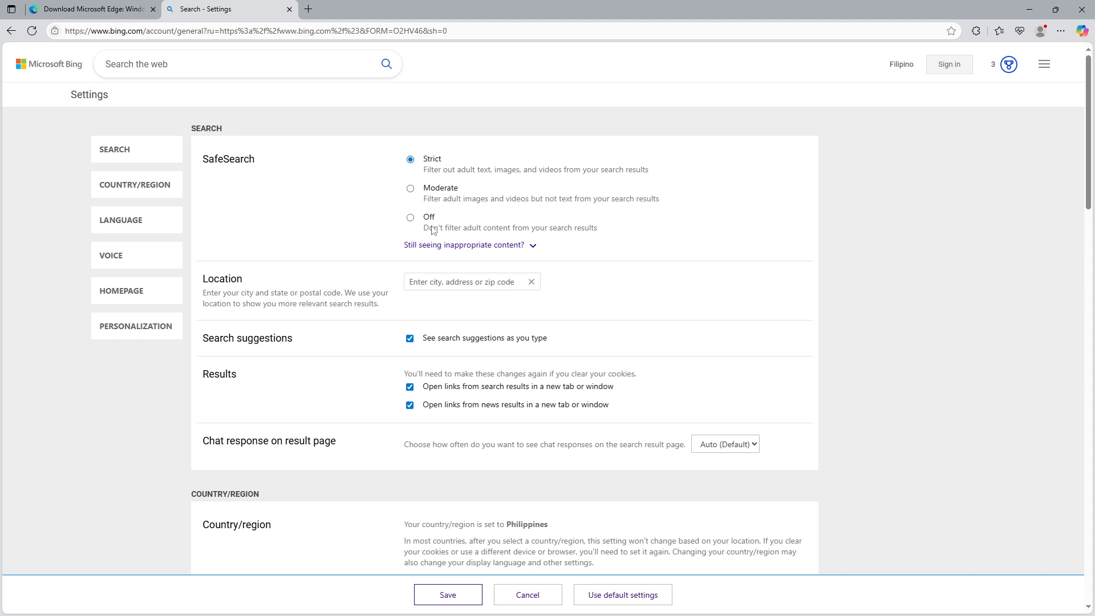
{"action": "mouse_move", "coordinate": [447, 594]}
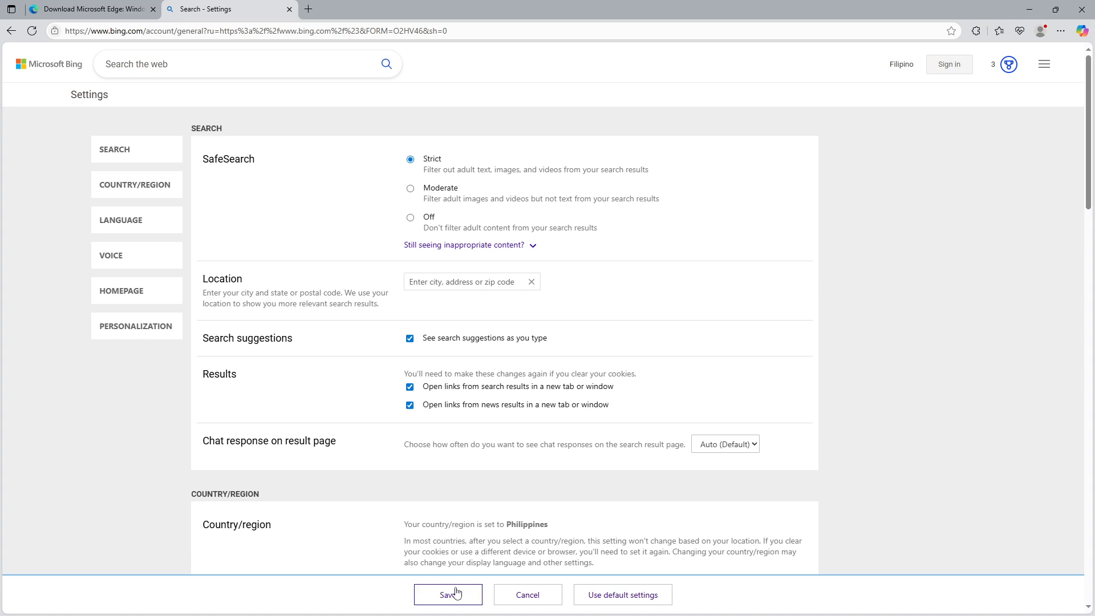
{"action": "left_click", "coordinate": [447, 594]}
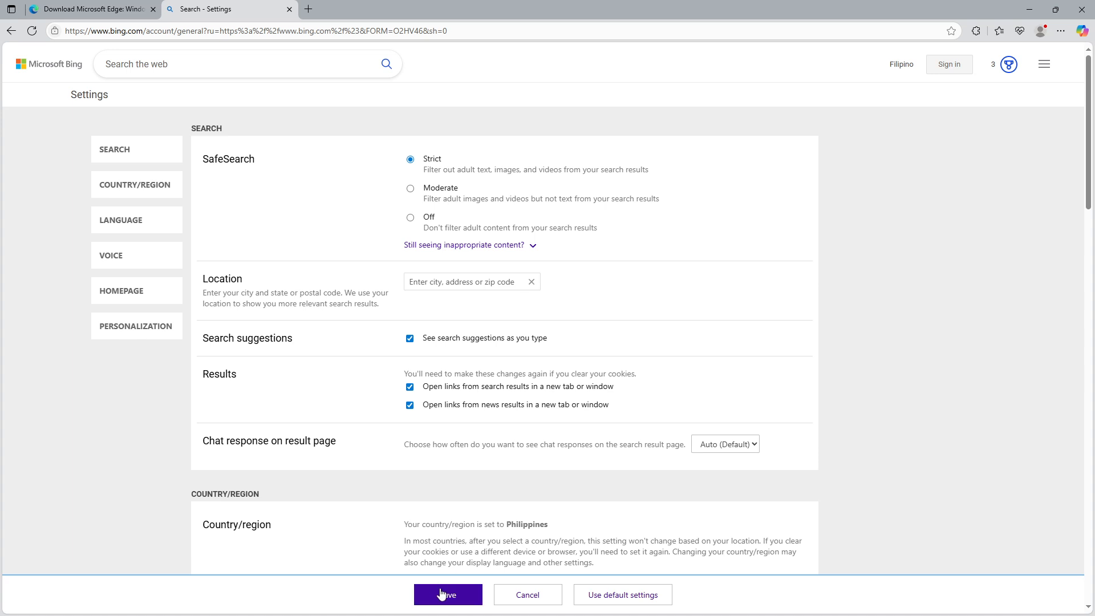